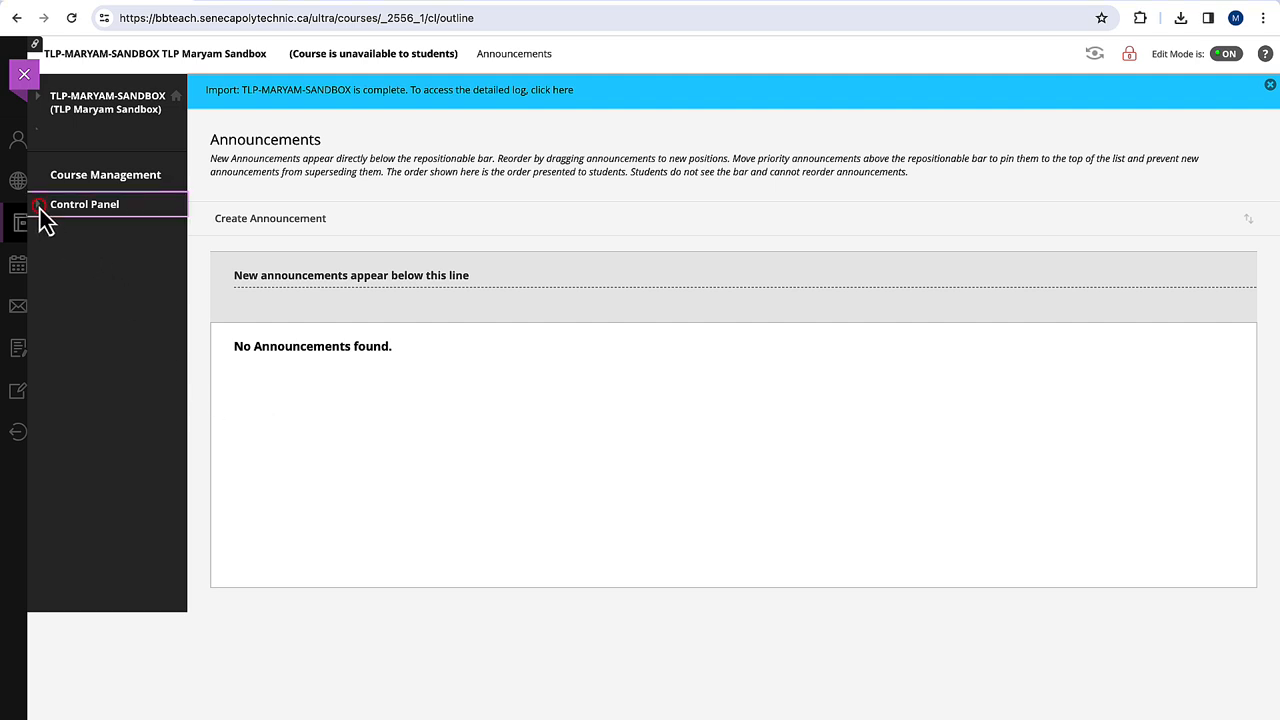
- Go to Control Panel > Packages and Utilities > Import Package / View Logs
{"action": "left_click", "coordinate": [85, 204]}
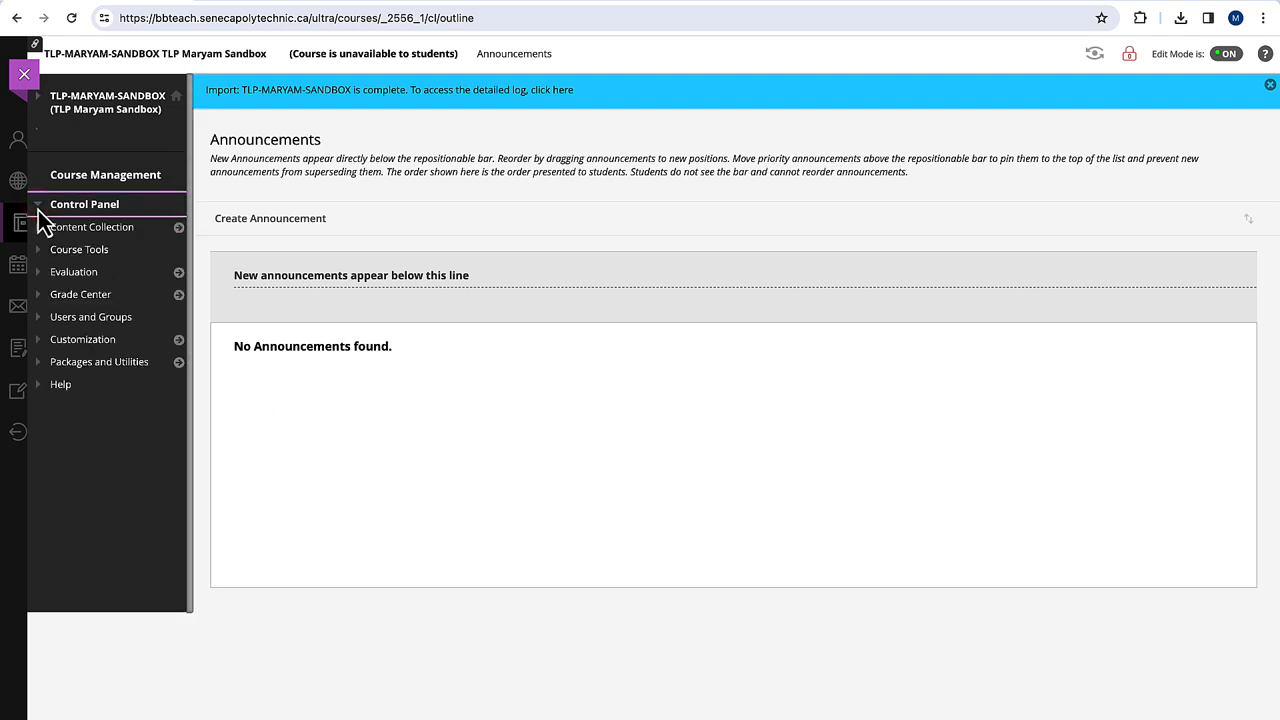
{"action": "left_click", "coordinate": [103, 361]}
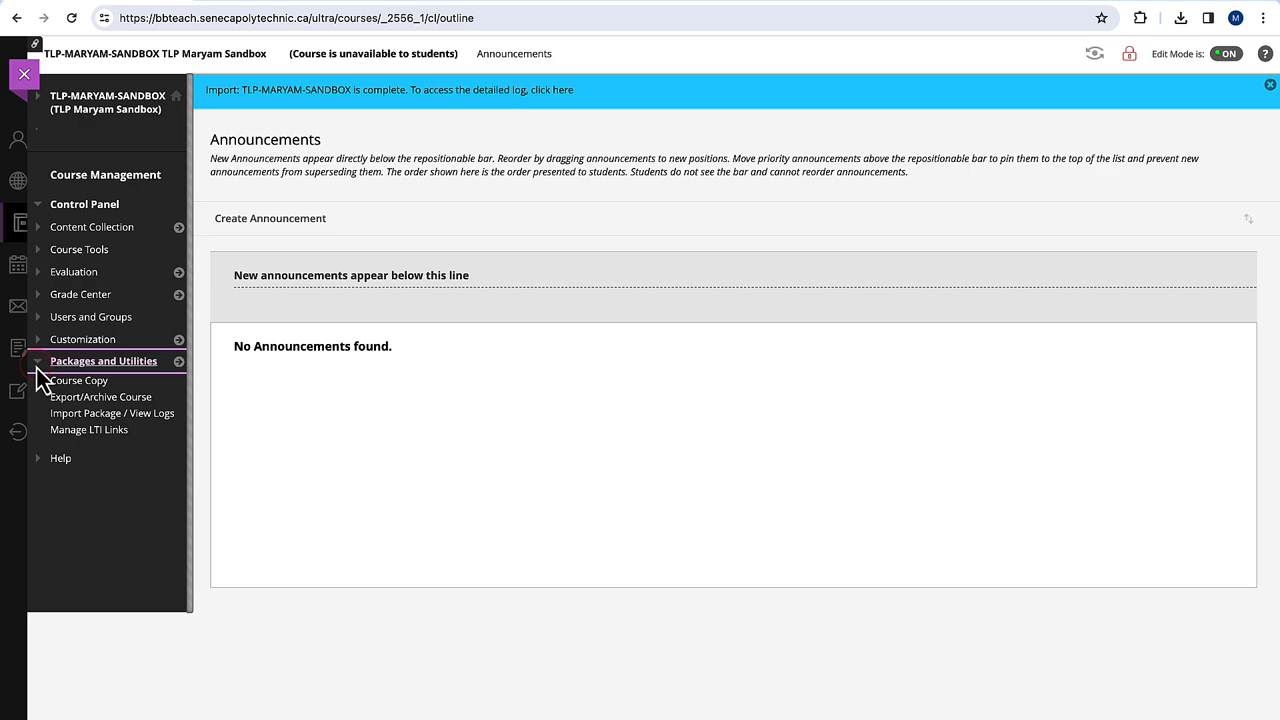
{"action": "mouse_move", "coordinate": [112, 413]}
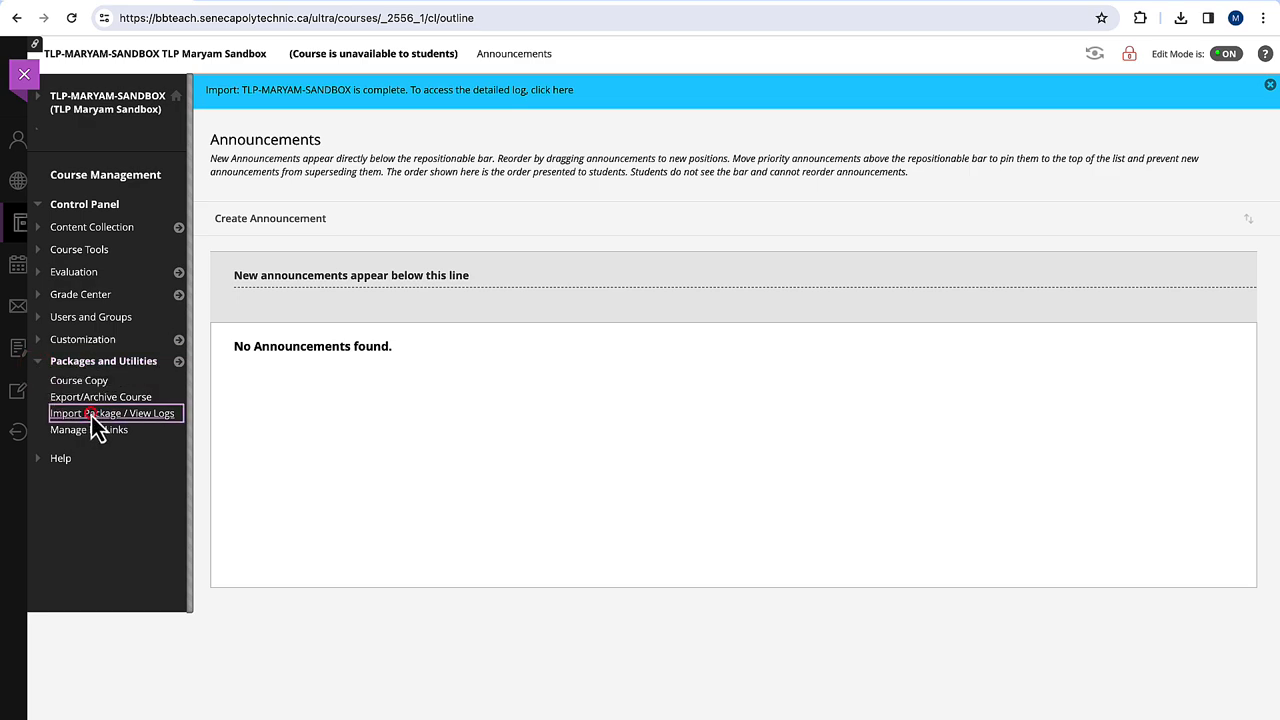
{"action": "left_click", "coordinate": [112, 413]}
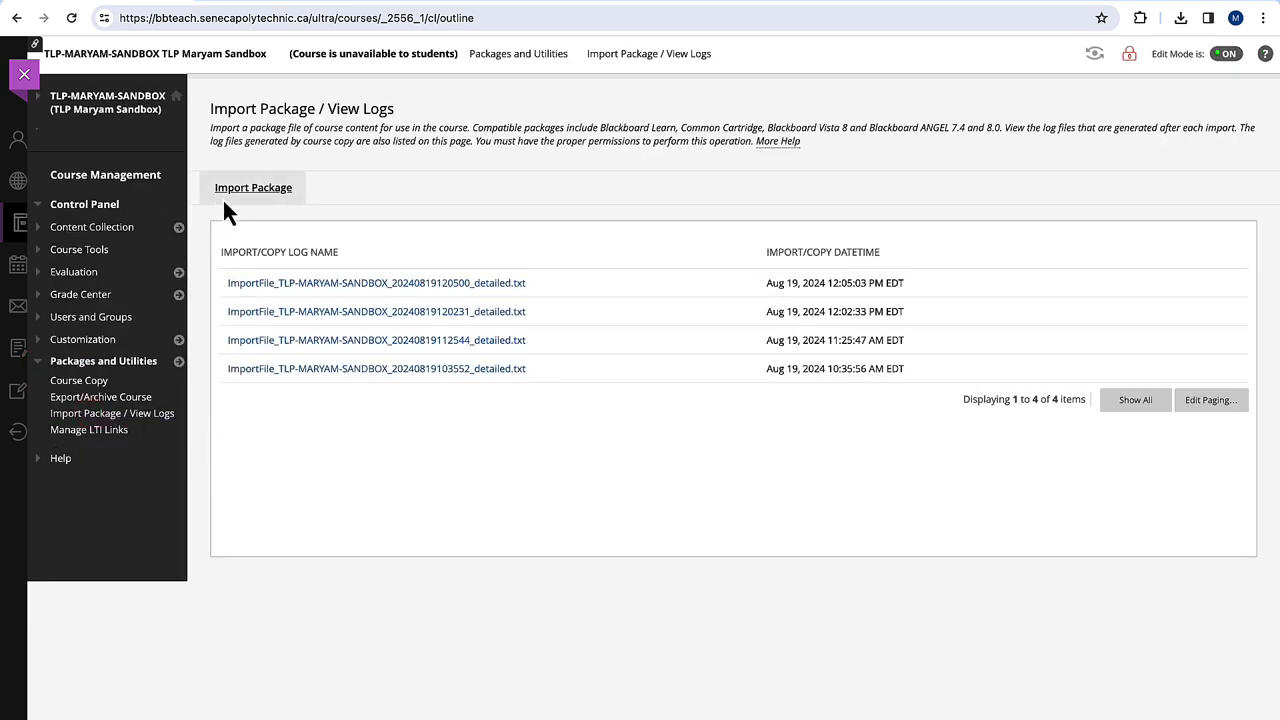
- Begin a new package import and attach Citation and Research Hub.zip from the computer
{"action": "left_click", "coordinate": [253, 187]}
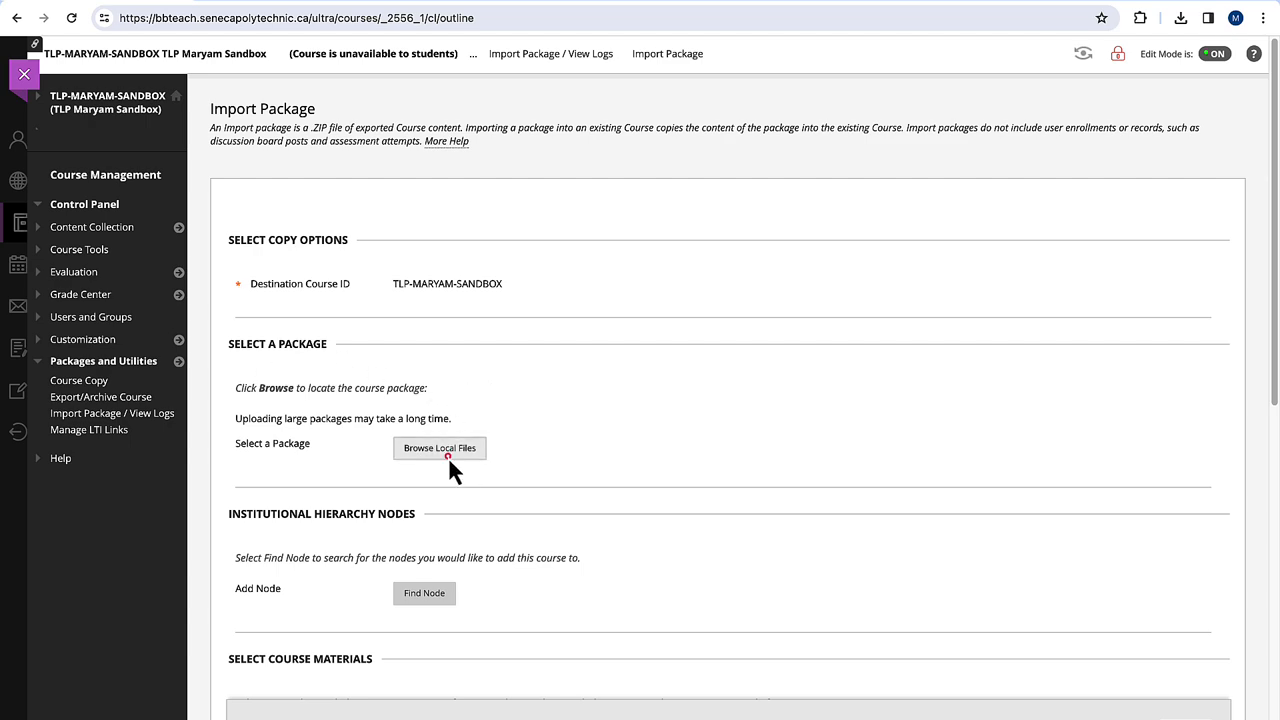
{"action": "left_click", "coordinate": [439, 448]}
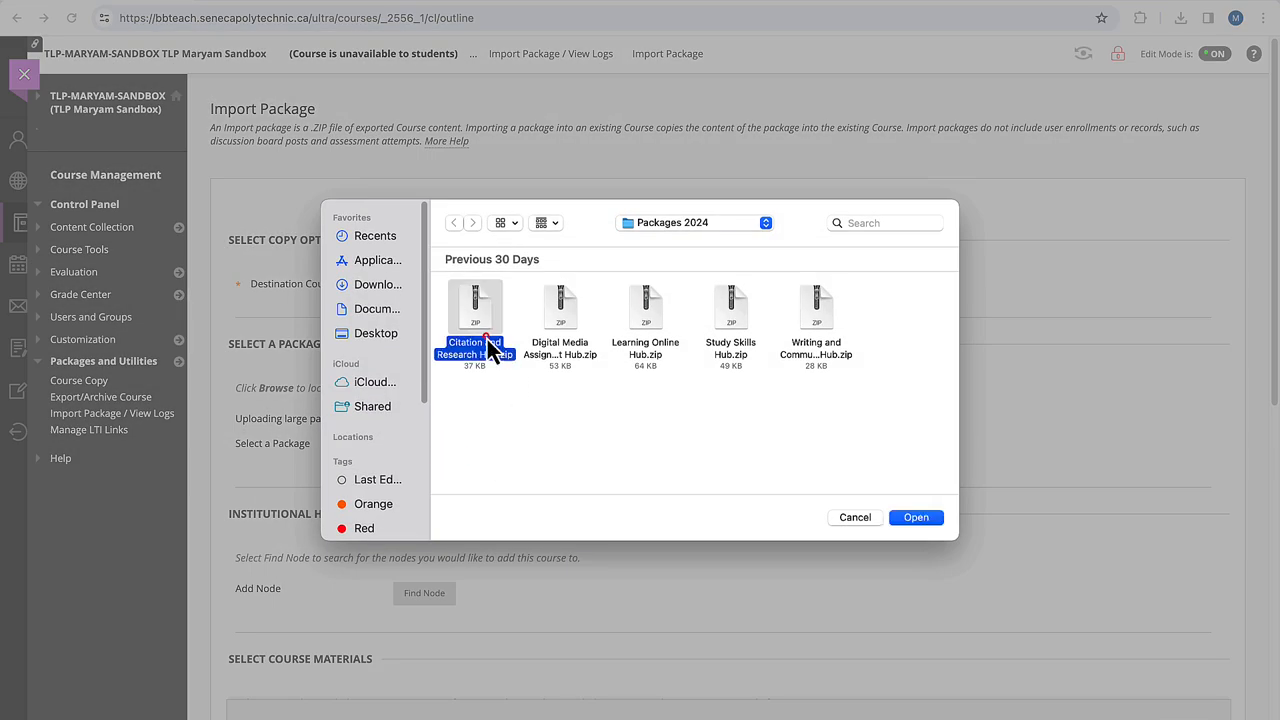
{"action": "mouse_move", "coordinate": [852, 507]}
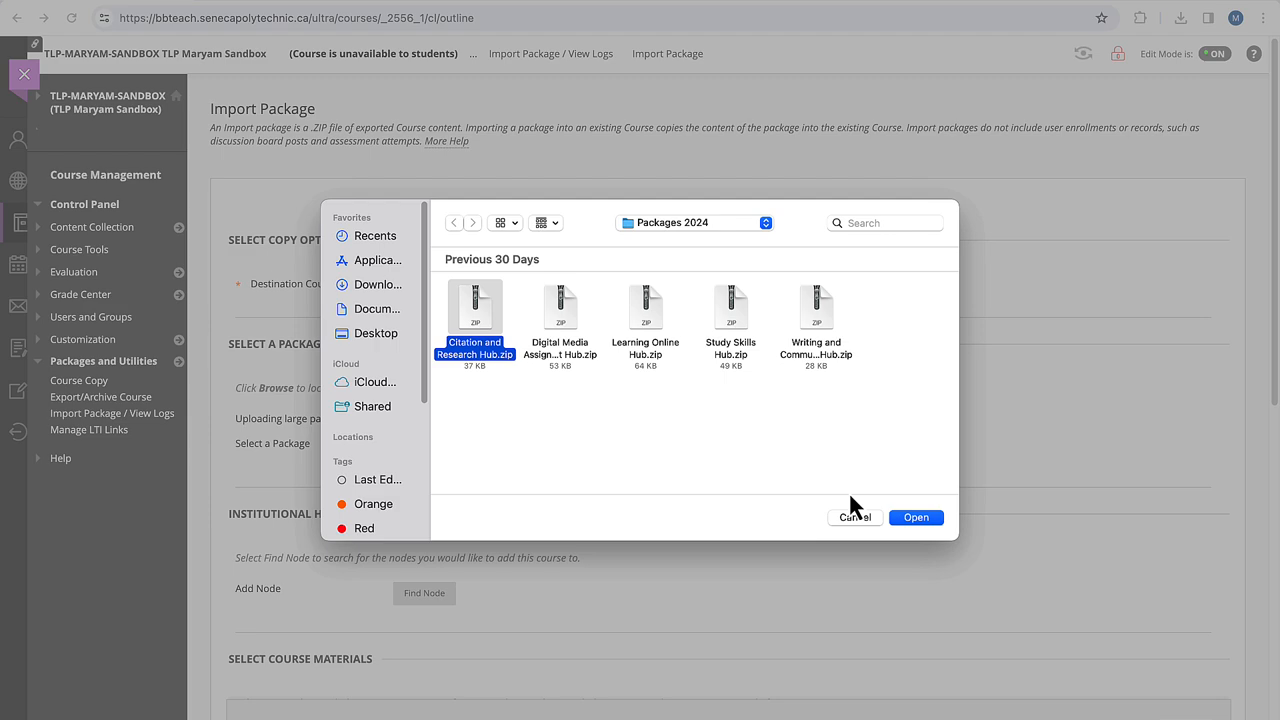
{"action": "left_click", "coordinate": [914, 517]}
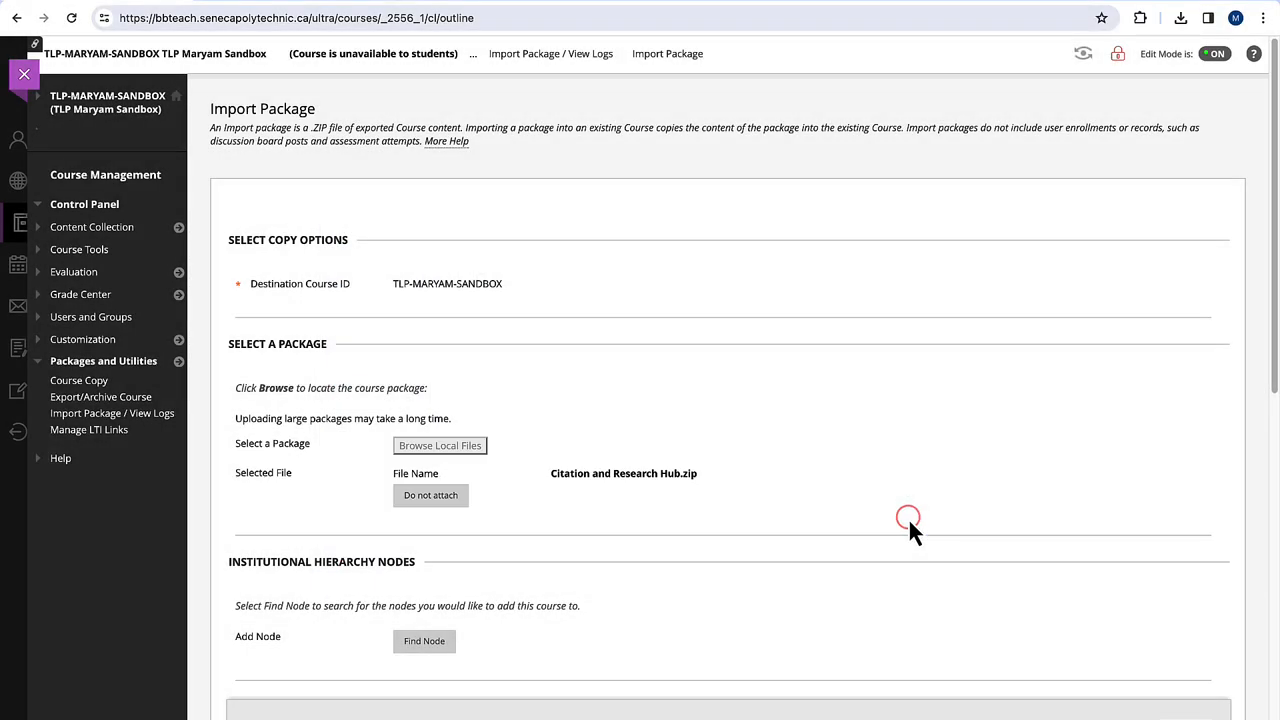
- Select Tests, Surveys, and Pools under course materials and submit the import
{"action": "scroll", "scroll_direction": "down", "scroll_amount": 3}
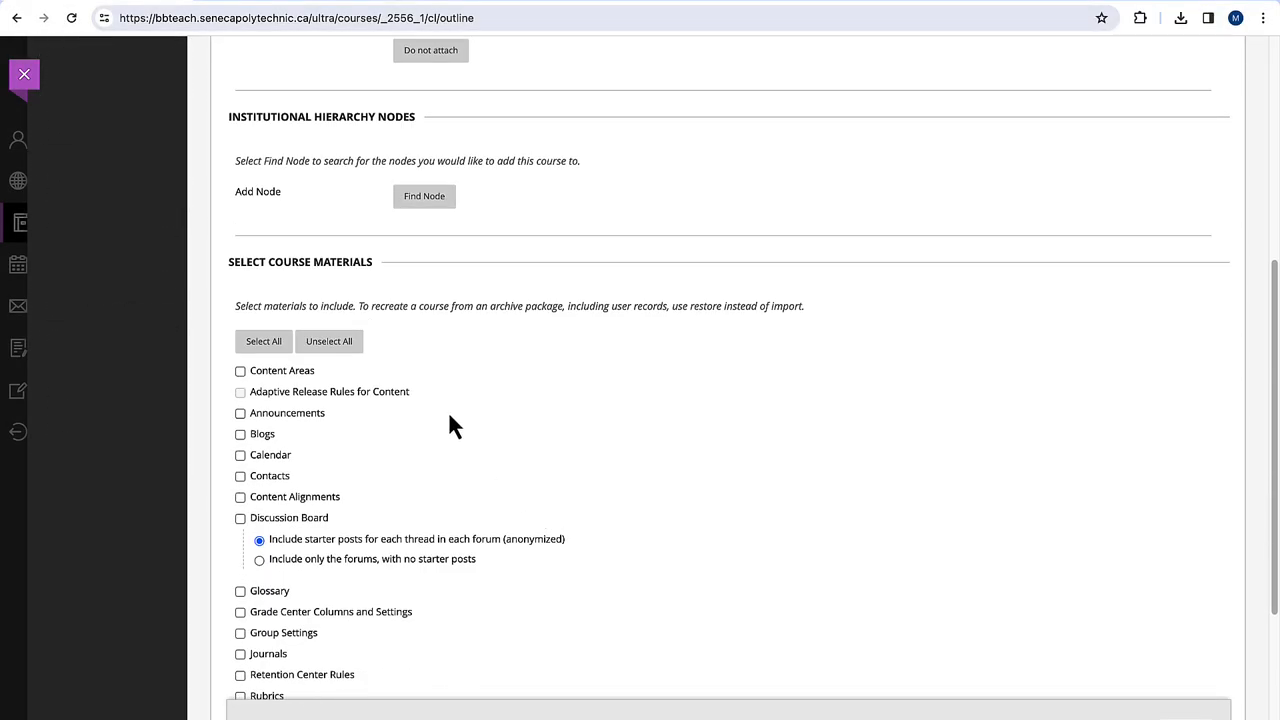
{"action": "scroll", "scroll_direction": "down", "scroll_amount": 3}
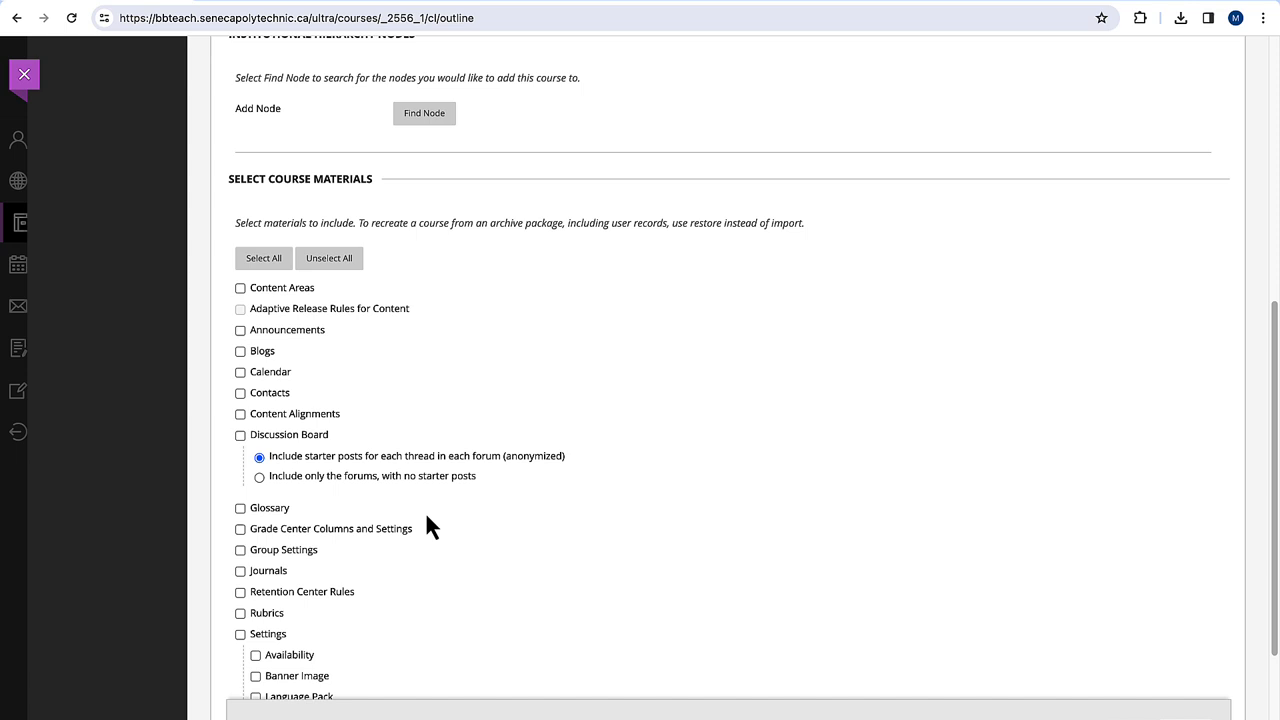
{"action": "scroll", "scroll_direction": "down", "scroll_amount": 3}
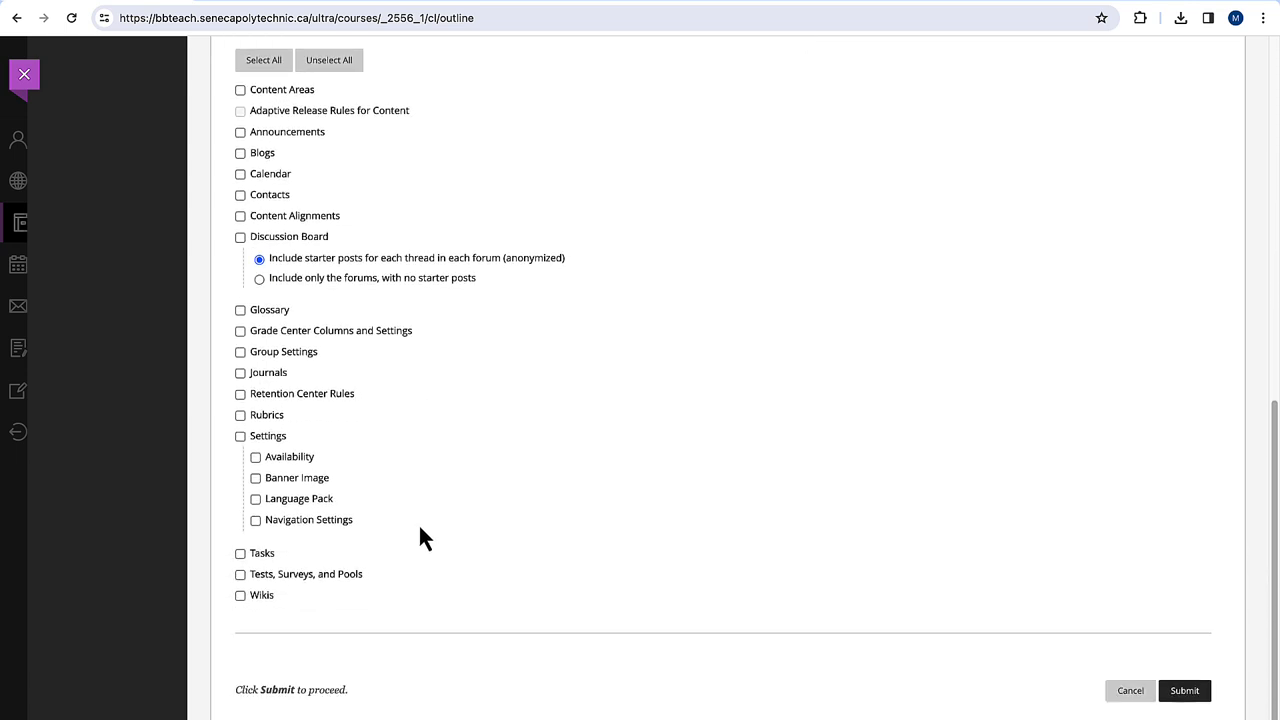
{"action": "left_click", "coordinate": [240, 574]}
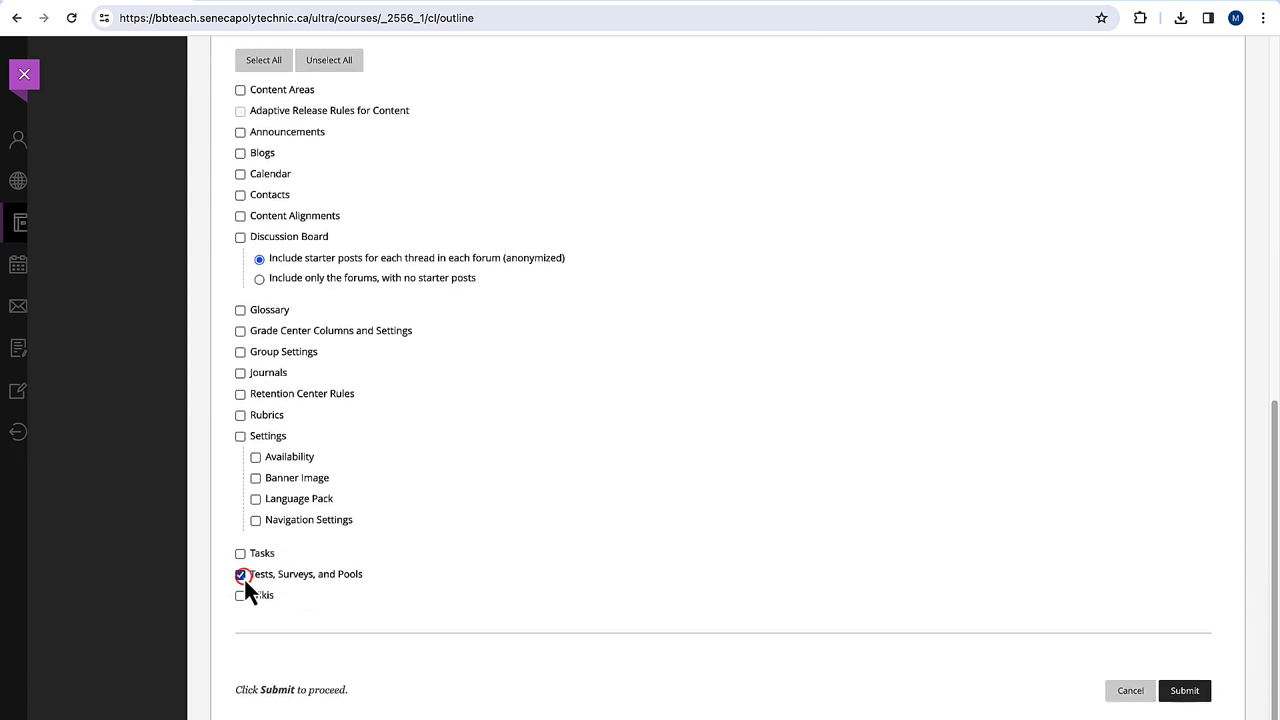
{"action": "left_click", "coordinate": [240, 574]}
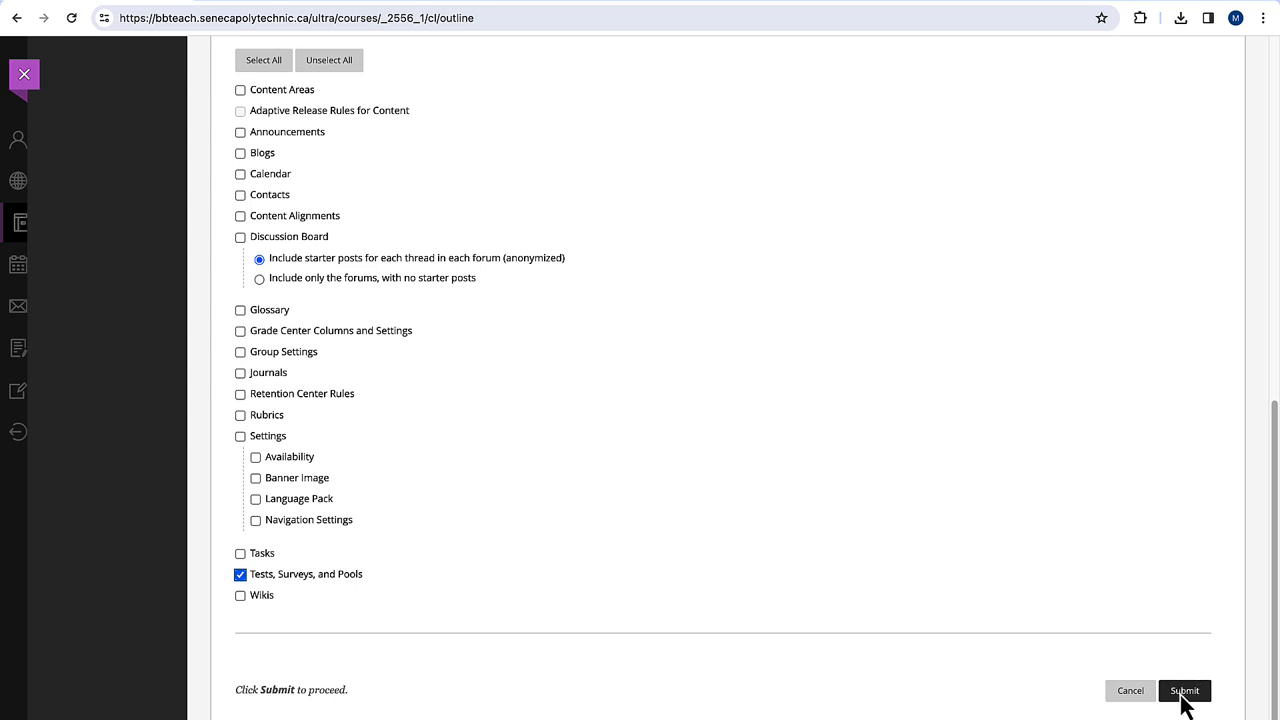
{"action": "left_click", "coordinate": [1184, 690]}
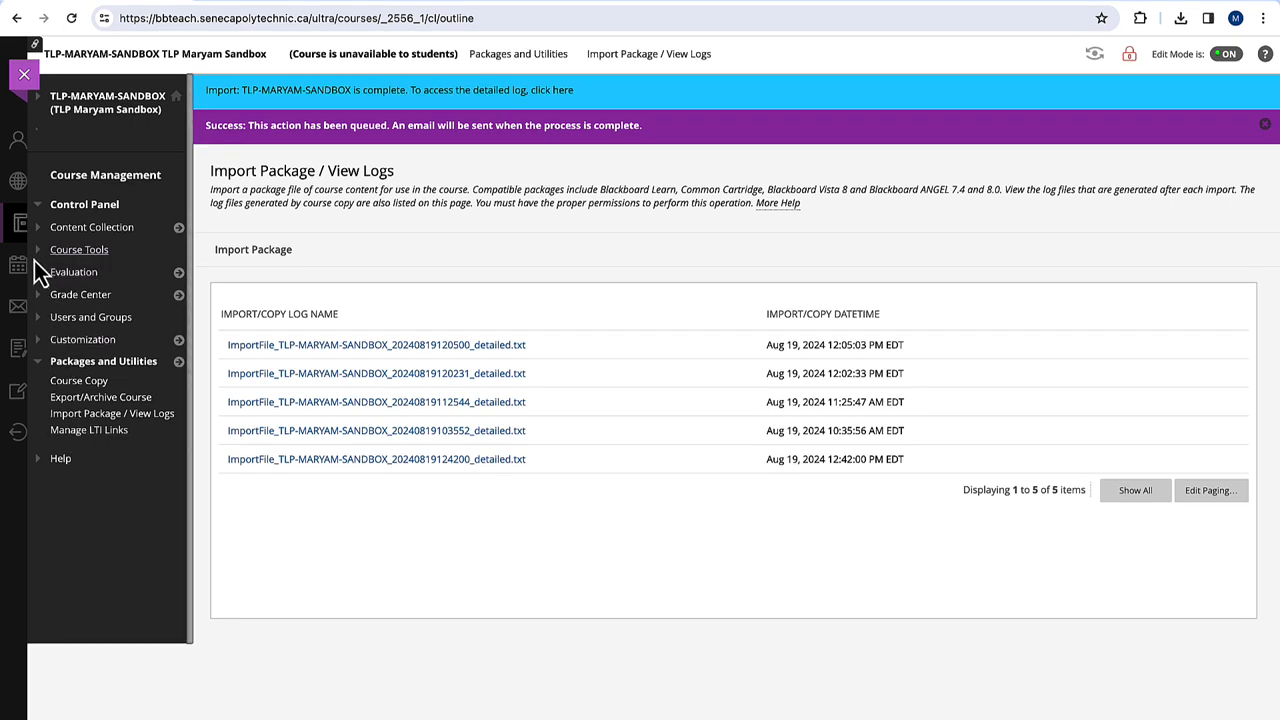
- Open Course Tools > Tests, Surveys, and Pools > Tests to view the imported tests
{"action": "left_click", "coordinate": [79, 249]}
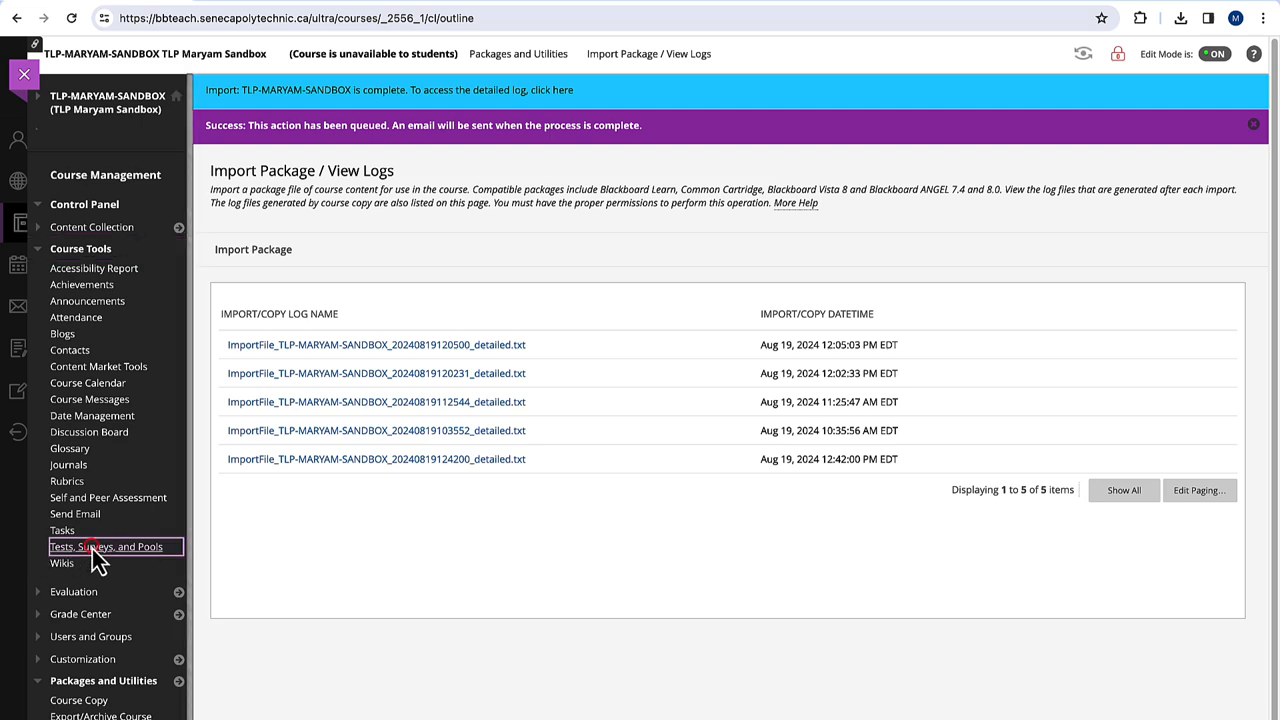
{"action": "left_click", "coordinate": [106, 546]}
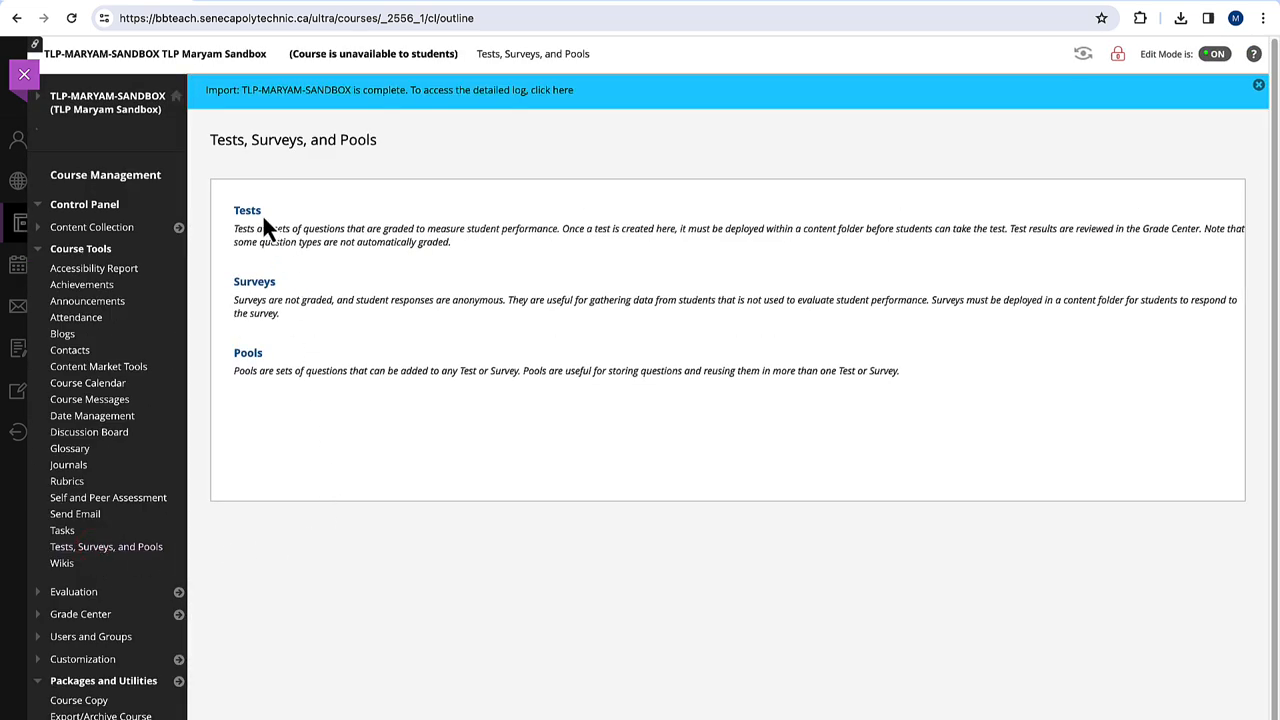
{"action": "left_click", "coordinate": [247, 210]}
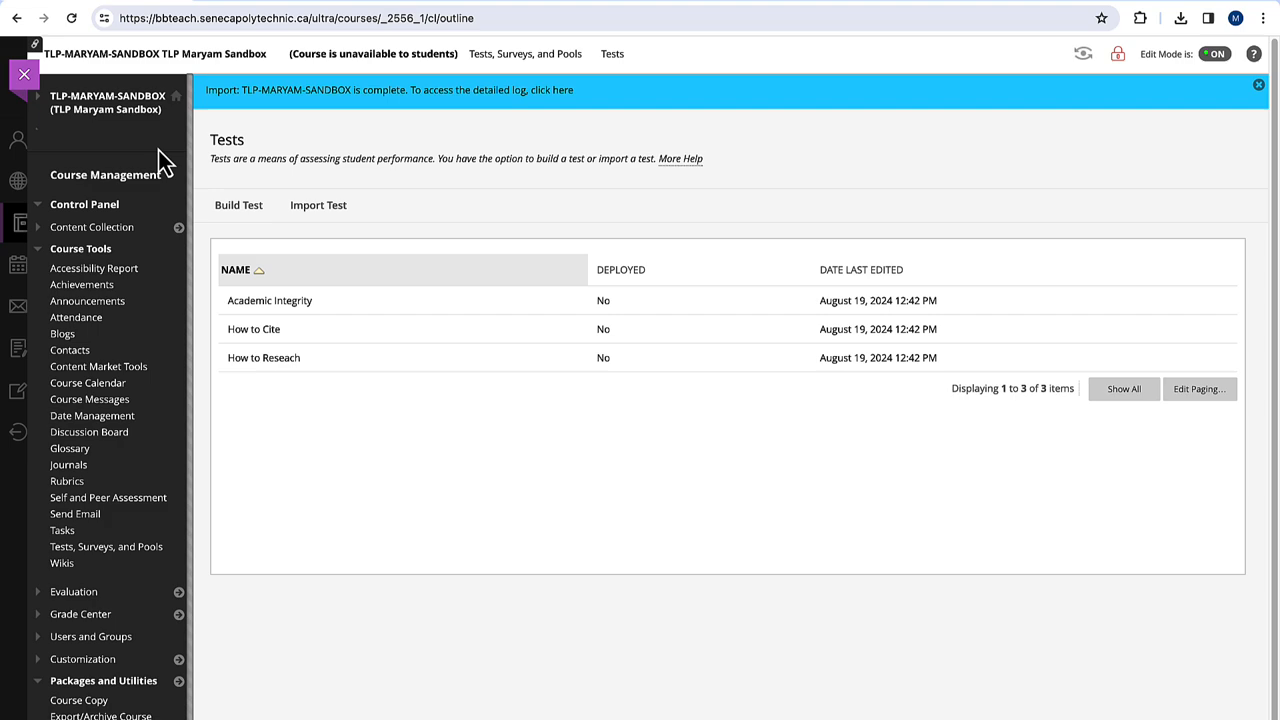